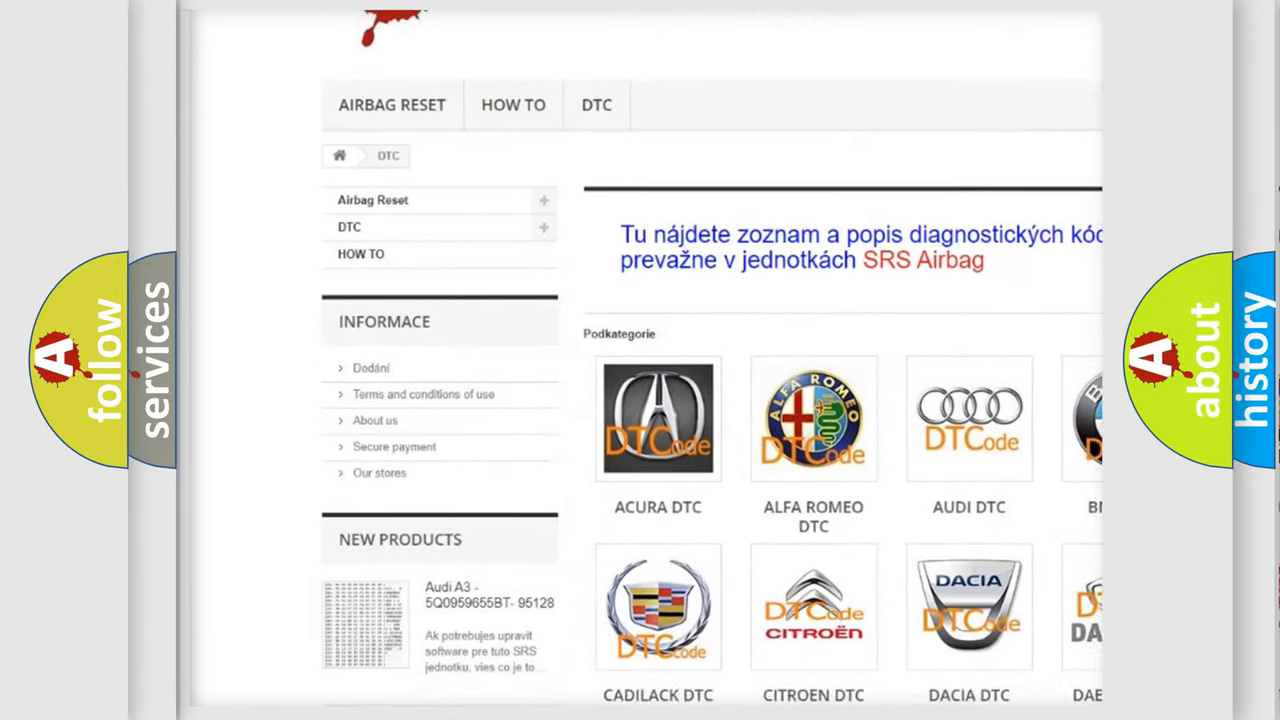
scroll("down", 3)
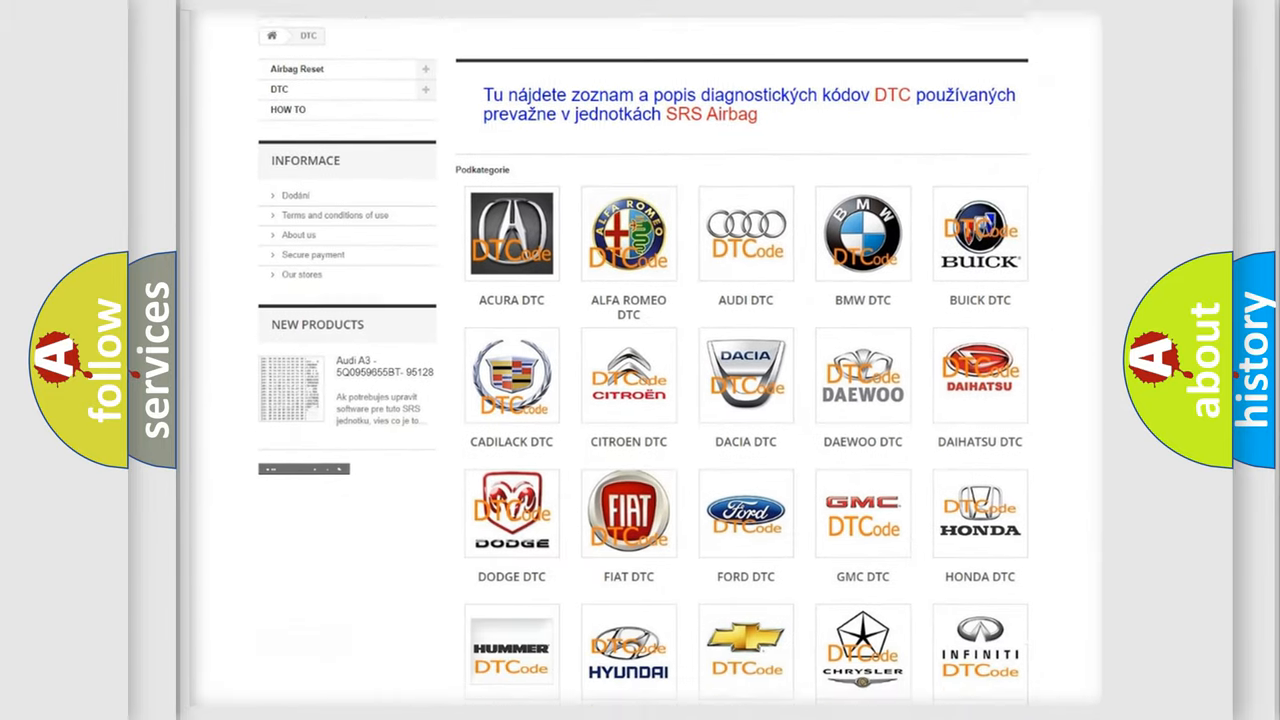
scroll("down", 3)
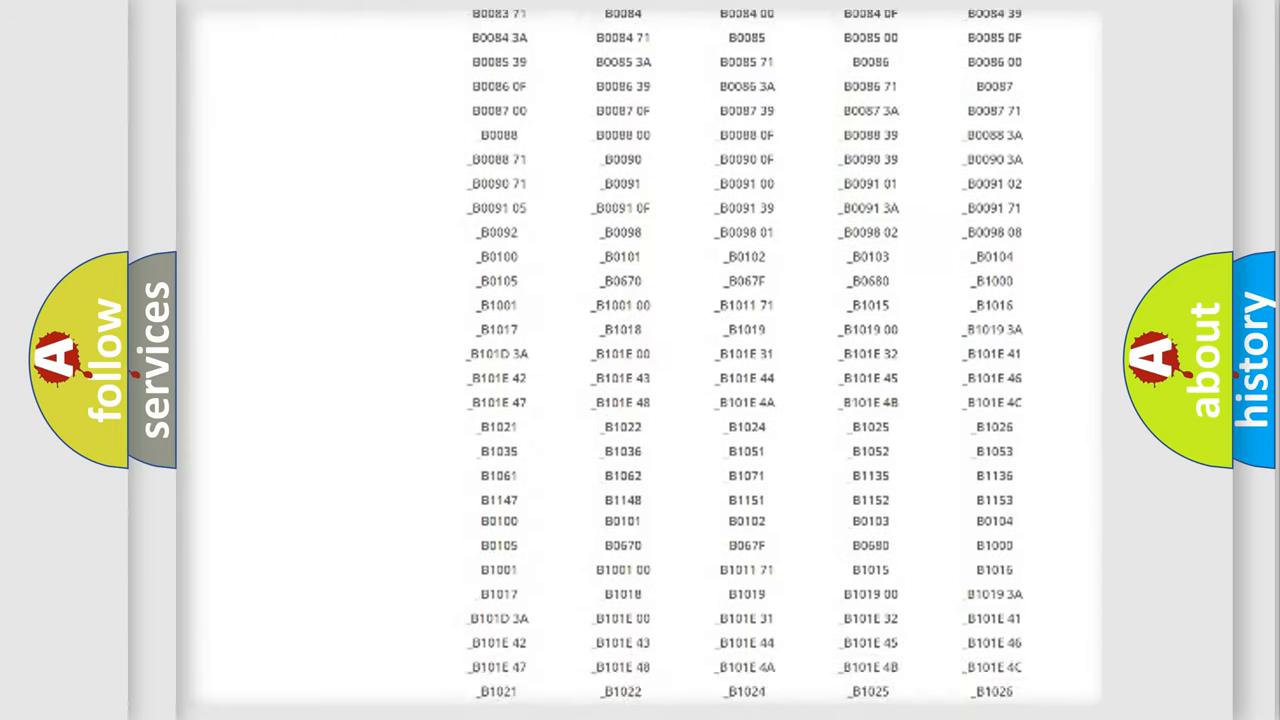
scroll("up", 3)
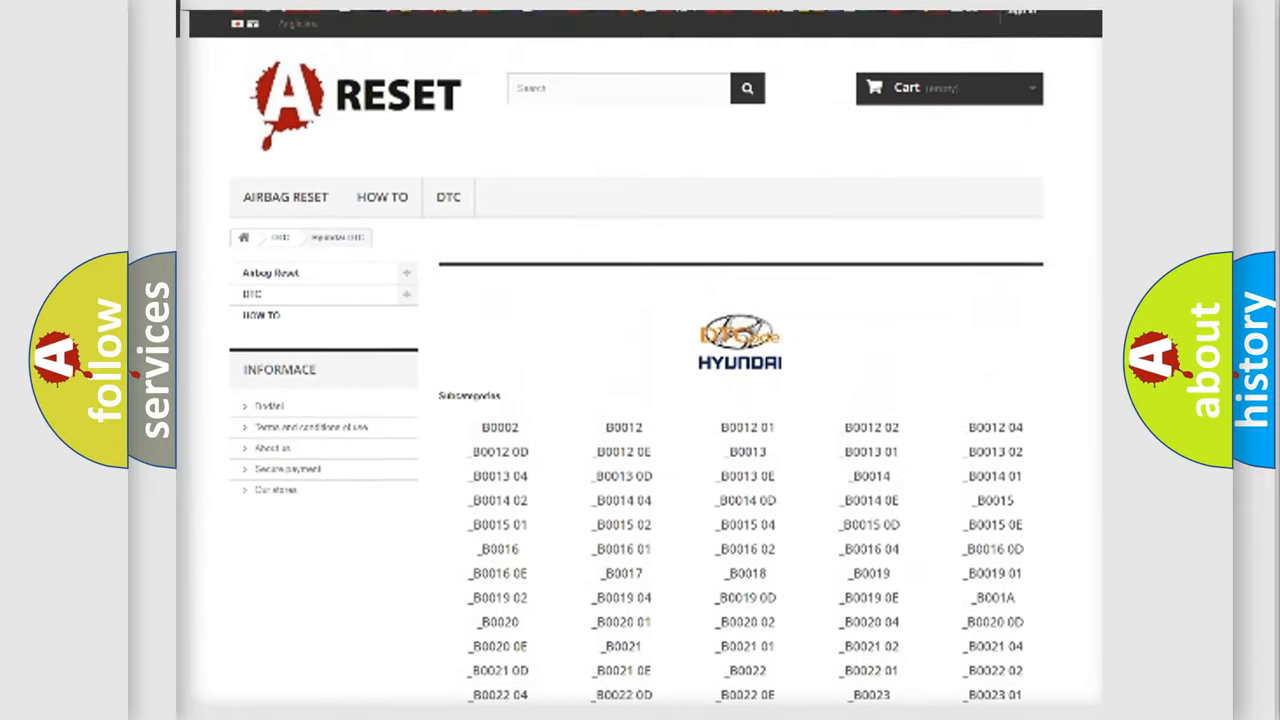